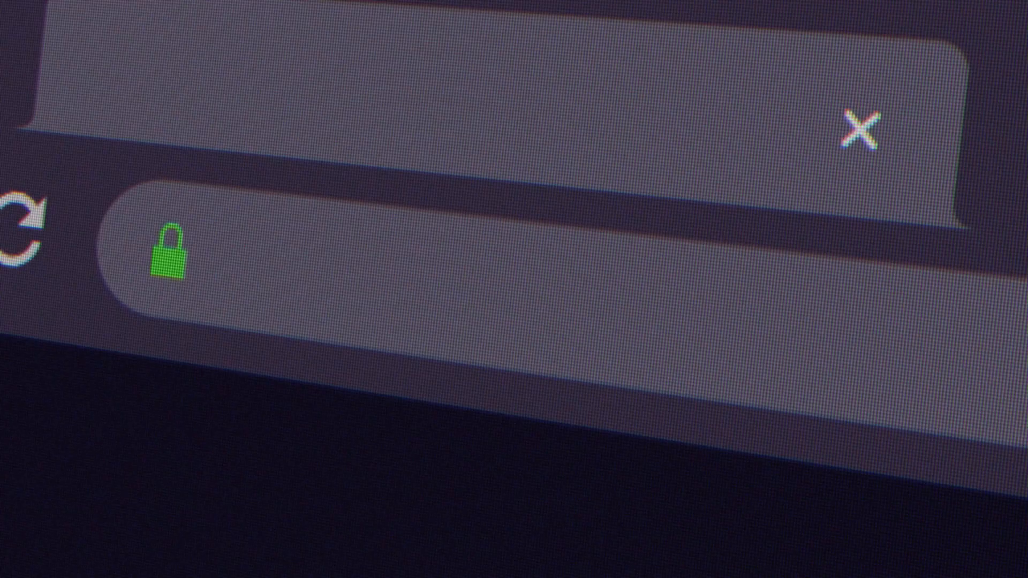
Step: Search for "chatbot" in the browser address bar to reach the chatbot site
{"action": "type", "text": "chatbot"}
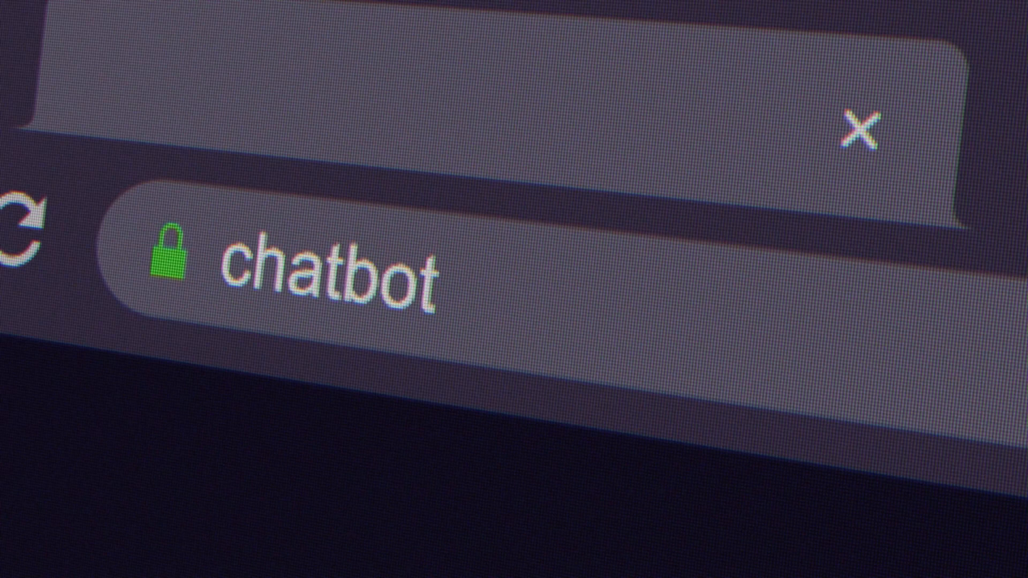
{"action": "key", "text": "Backspace"}
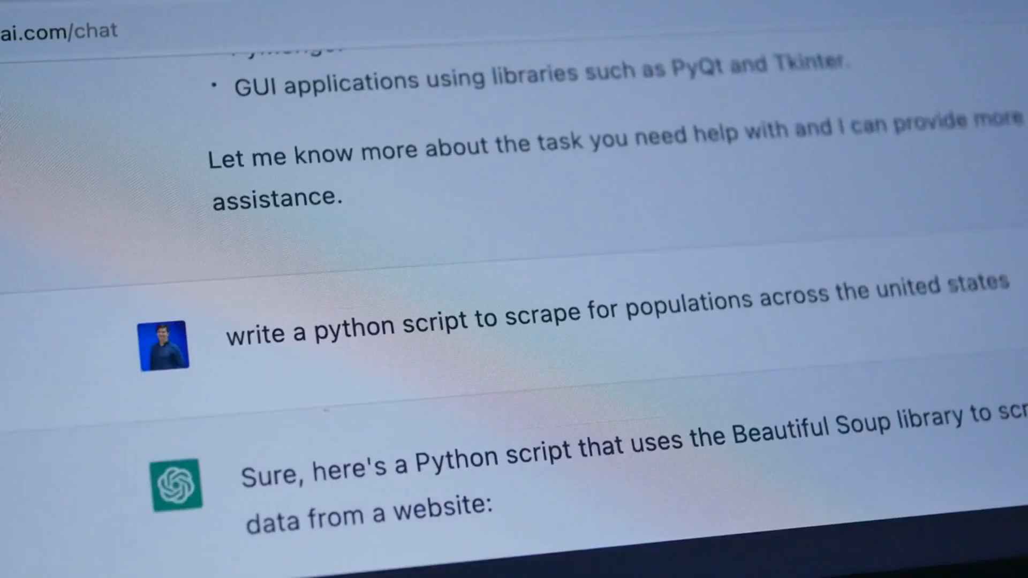
Step: Scroll down to the reply's Python code block importing requests and BeautifulSoup
{"action": "scroll", "scroll_direction": "down", "scroll_amount": 3}
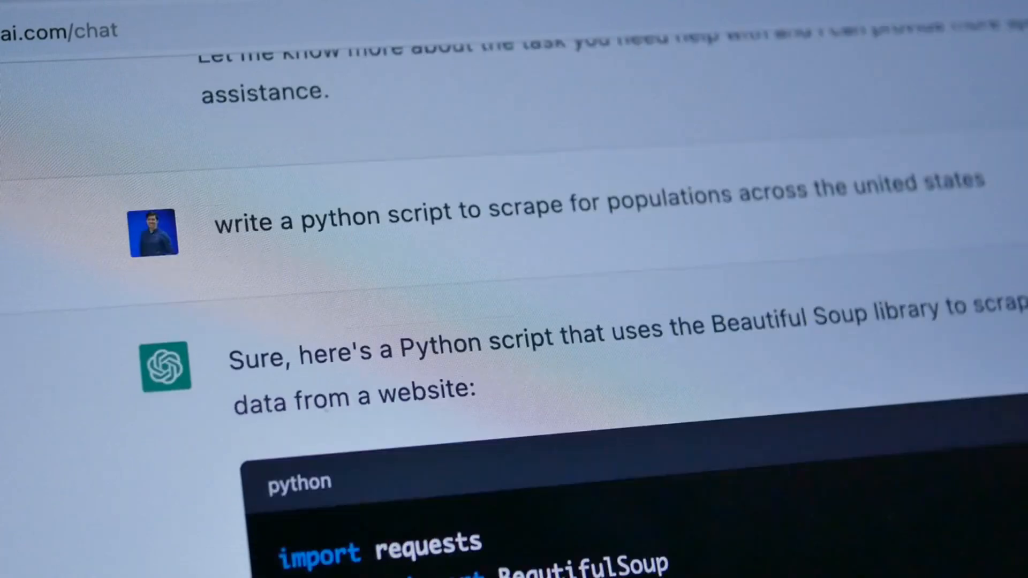
{"action": "scroll", "scroll_direction": "down", "scroll_amount": 3}
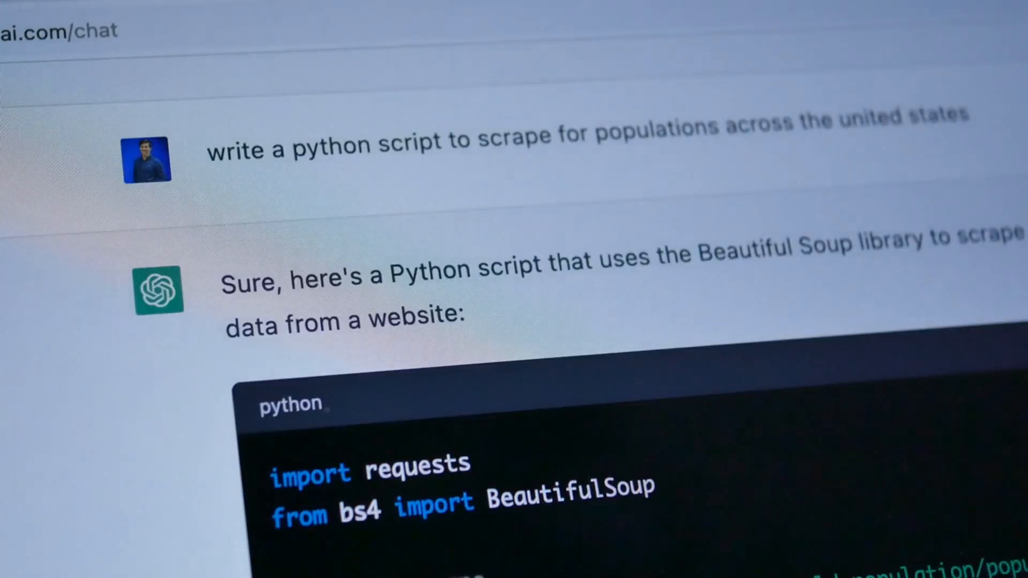